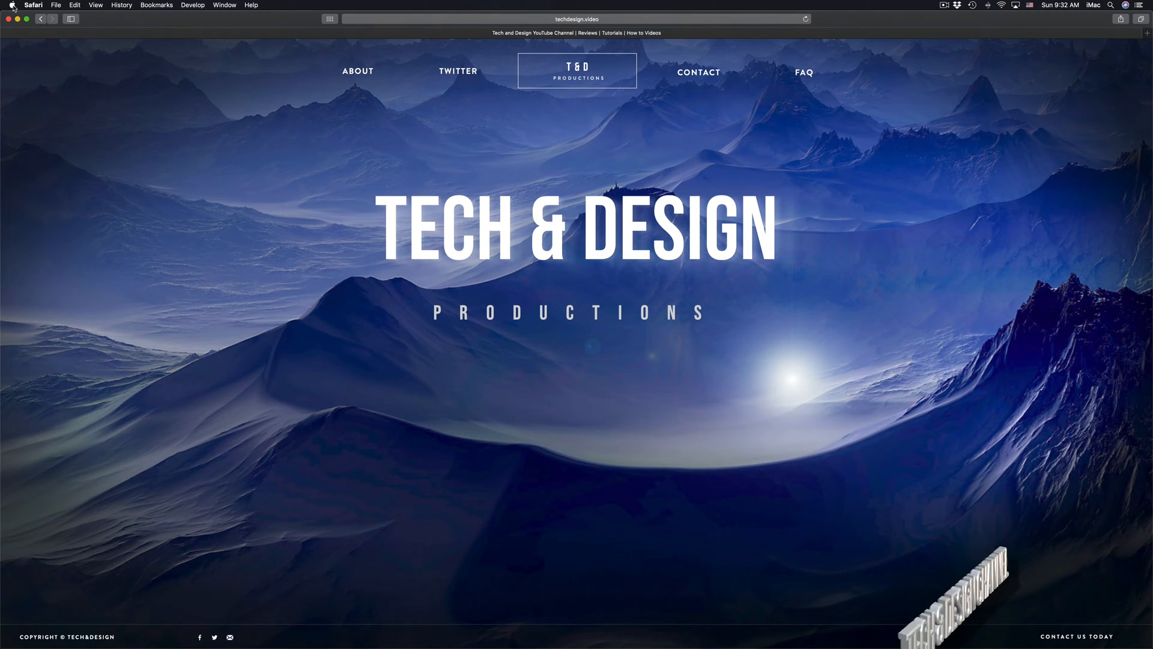
# Launch the App Store from the Apple menu, landing on its Discover page.
pyautogui.click(12, 5)
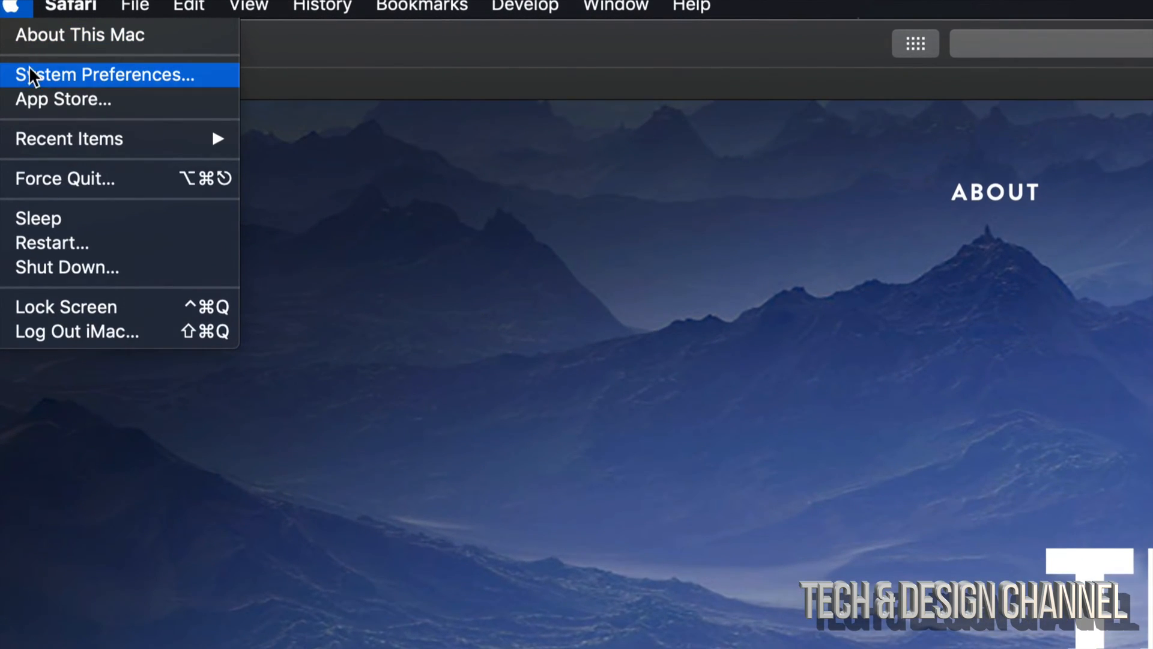
pyautogui.click(63, 99)
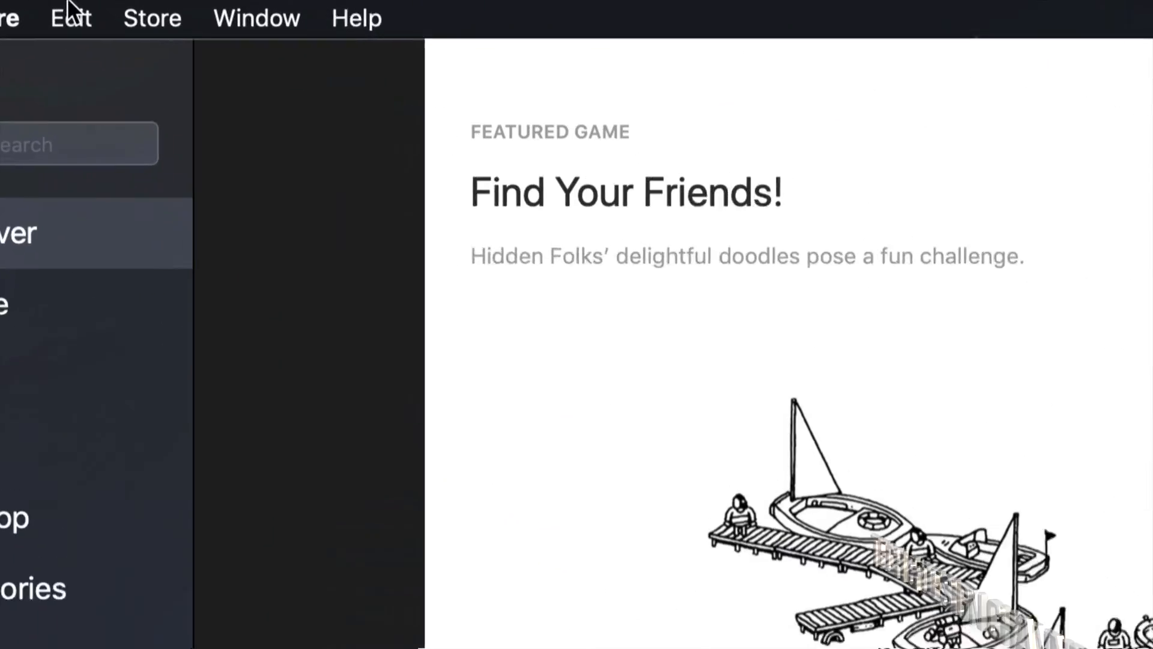
# Sign out of the current Apple ID from the Store menu.
pyautogui.click(152, 18)
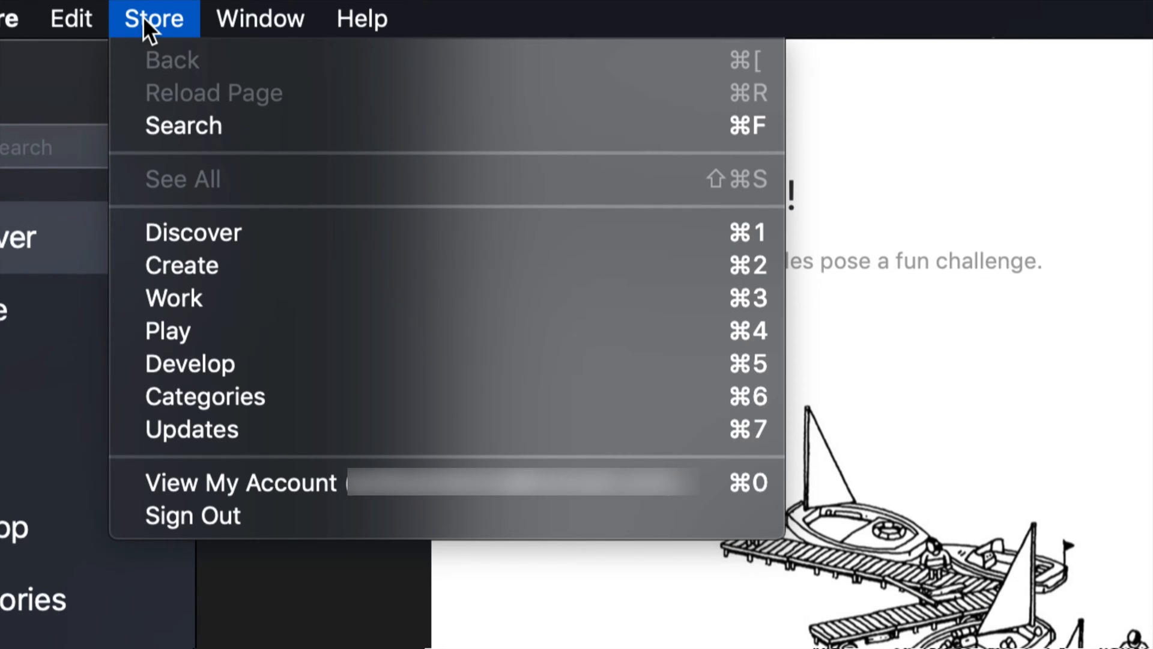
pyautogui.moveTo(239, 482)
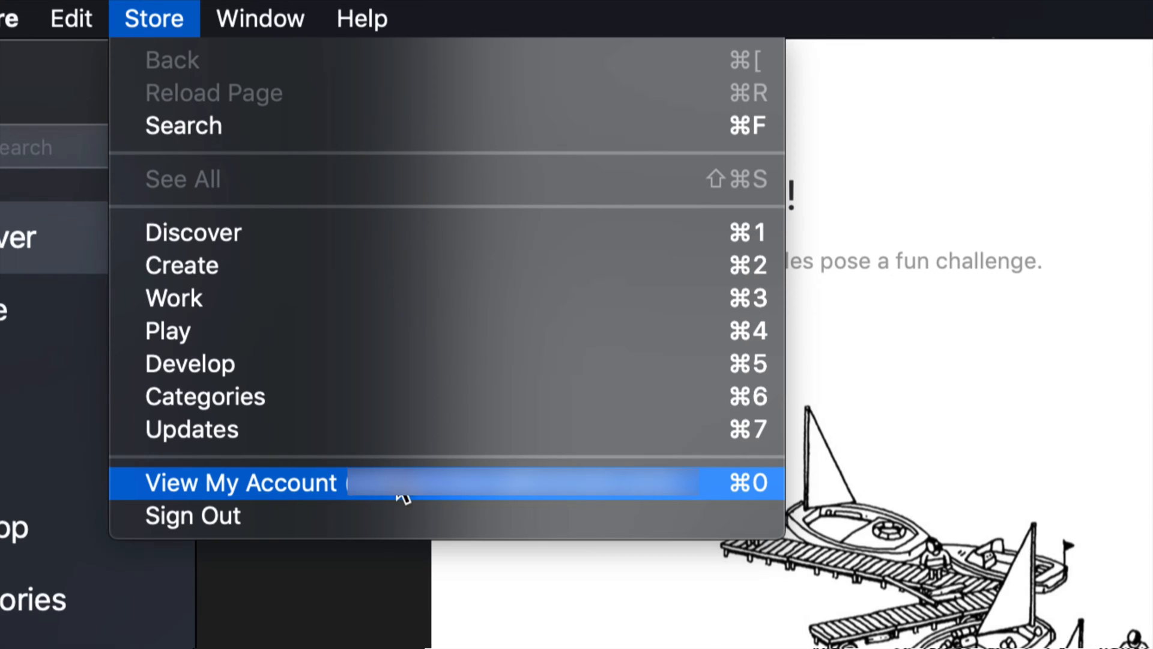
pyautogui.moveTo(397, 522)
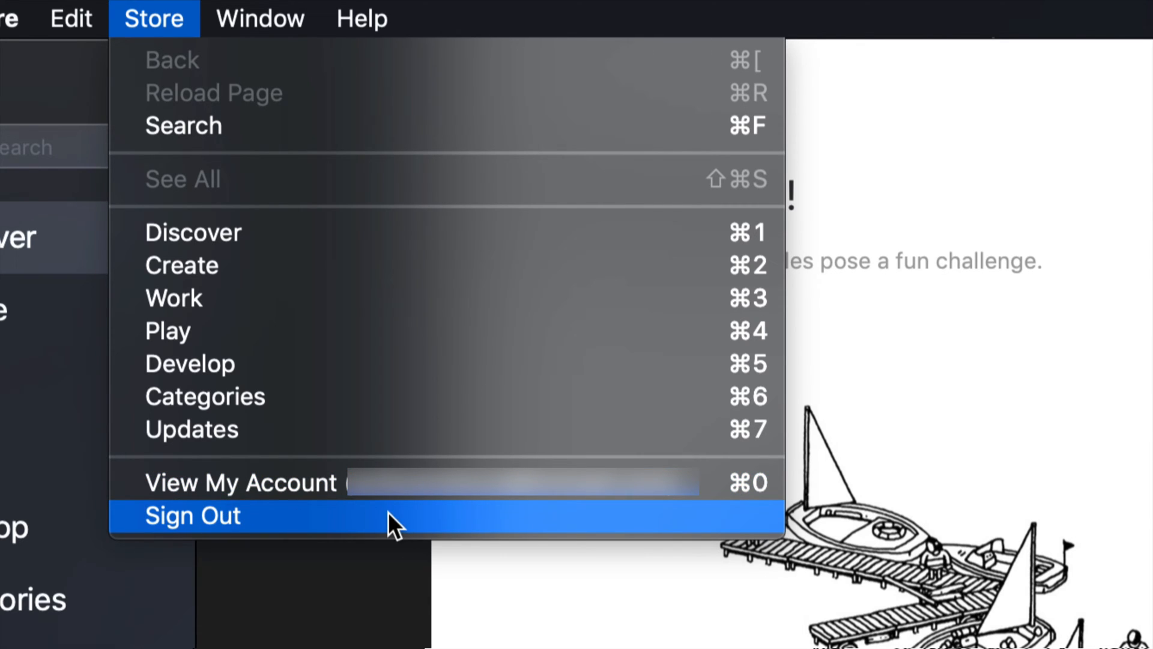
pyautogui.moveTo(321, 524)
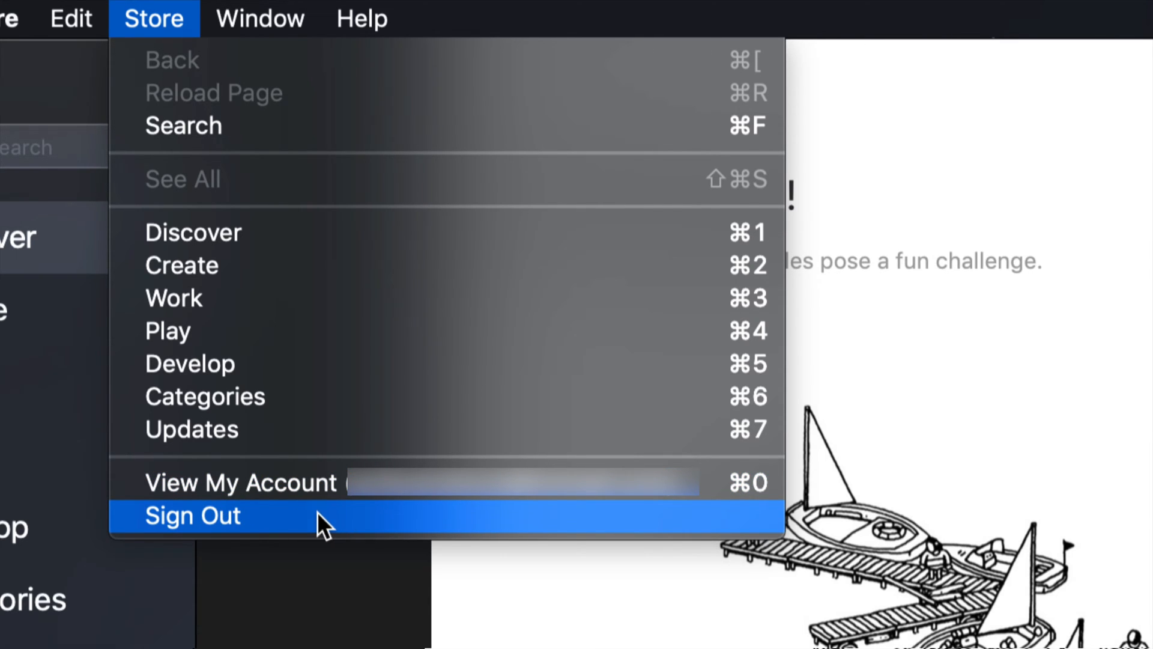
pyautogui.click(193, 515)
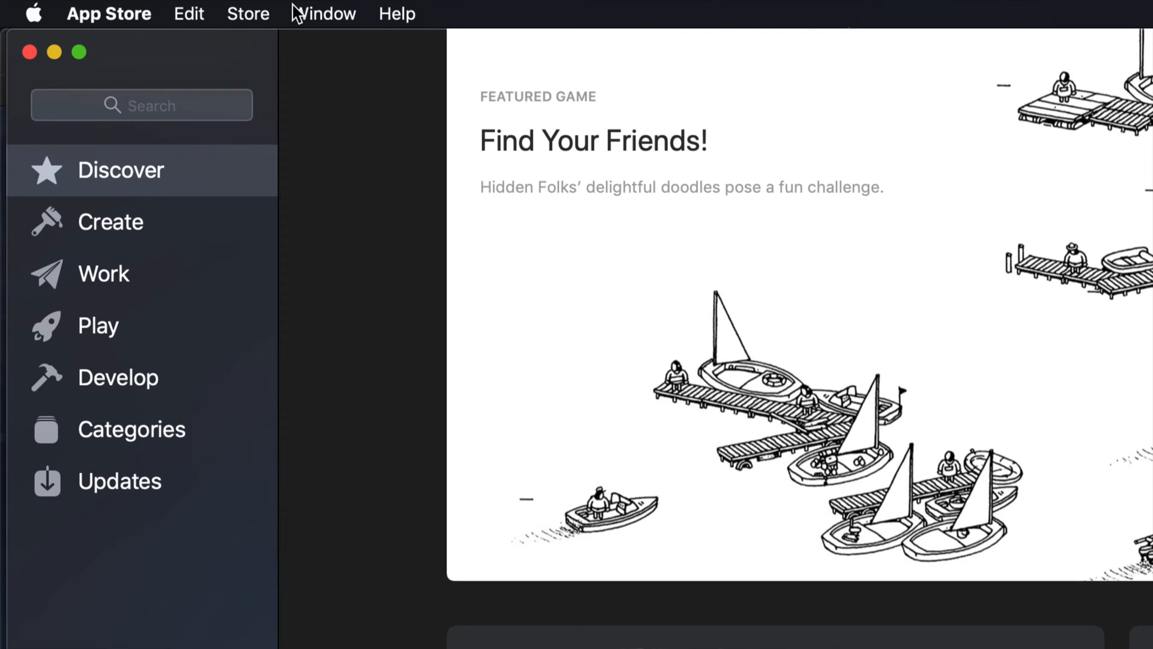
# Reopen the Store menu to confirm it now offers Sign In.
pyautogui.click(249, 14)
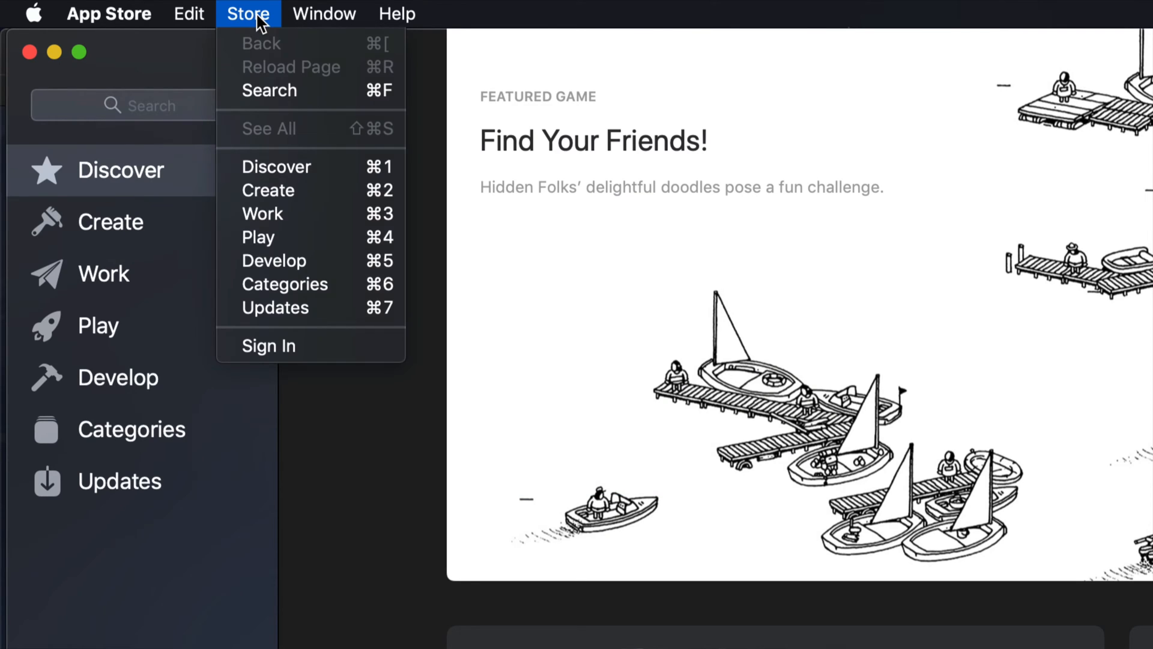
pyautogui.moveTo(275, 307)
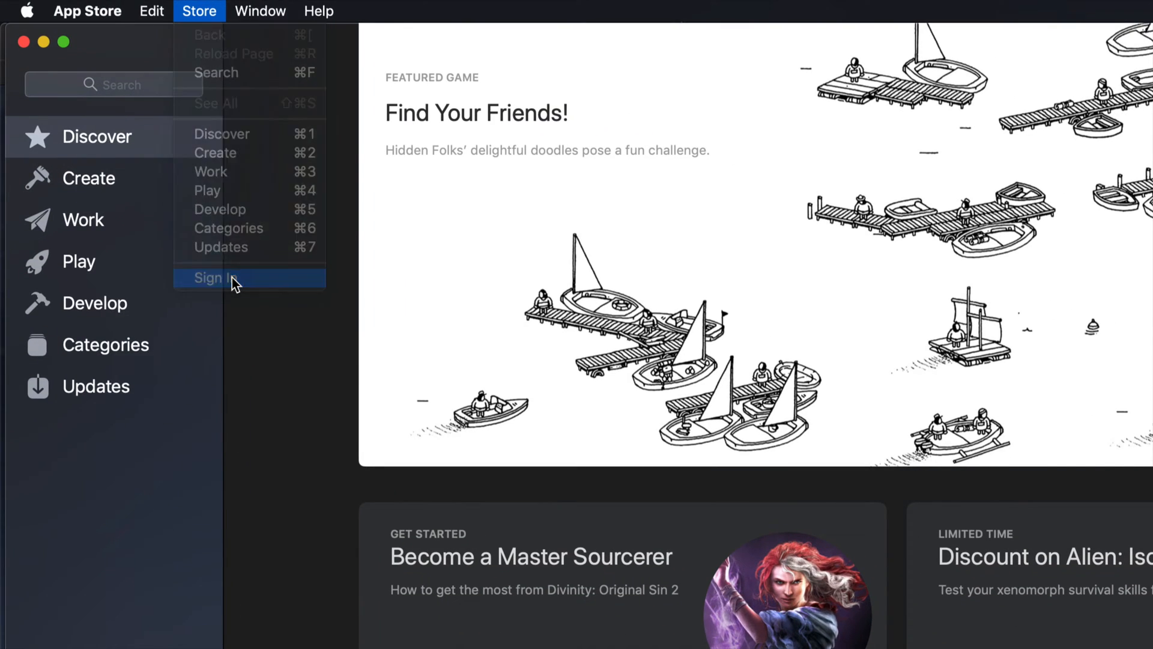
# Choose Sign In to open the Apple ID sign-in prompt.
pyautogui.click(217, 278)
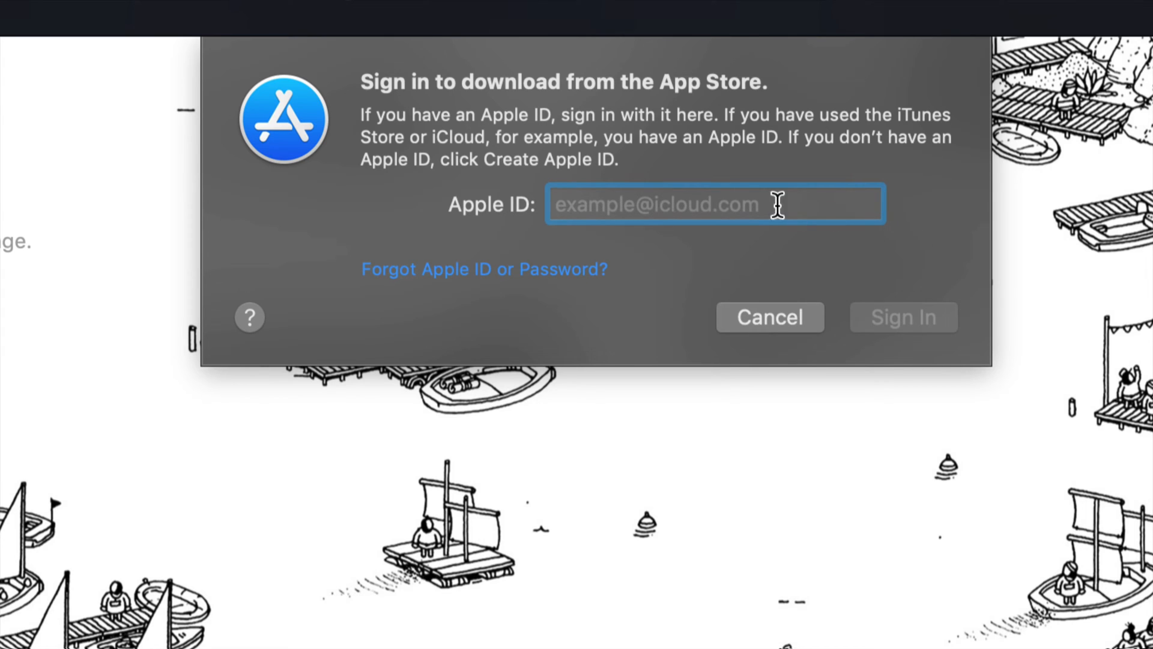
pyautogui.moveTo(605, 204)
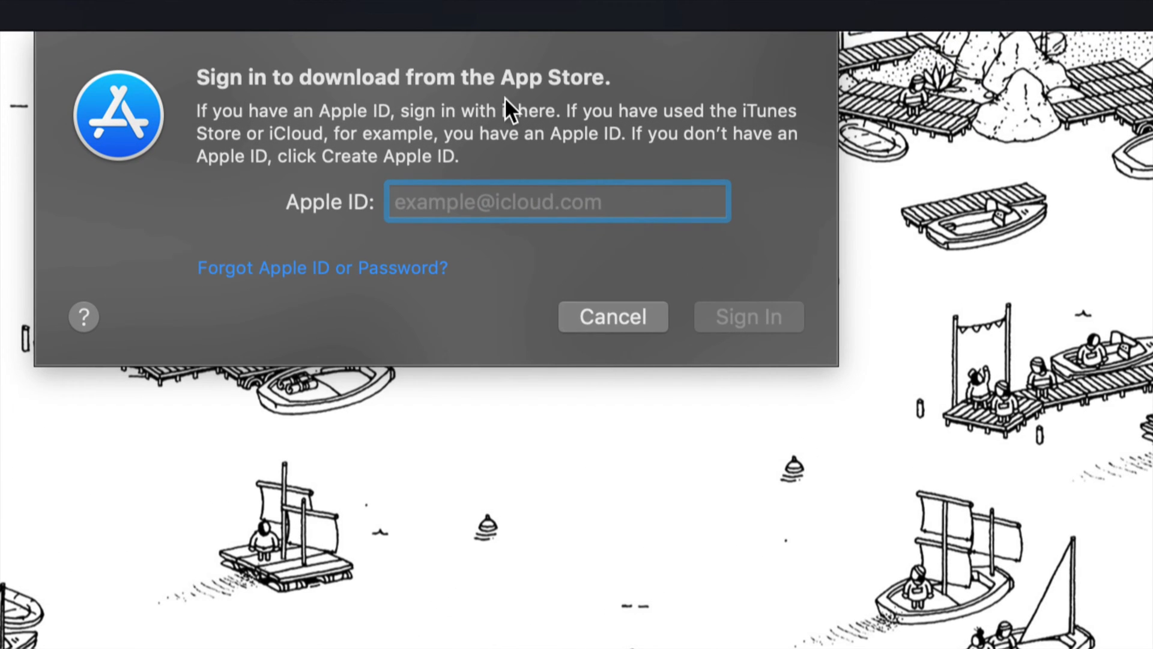
pyautogui.moveTo(551, 101)
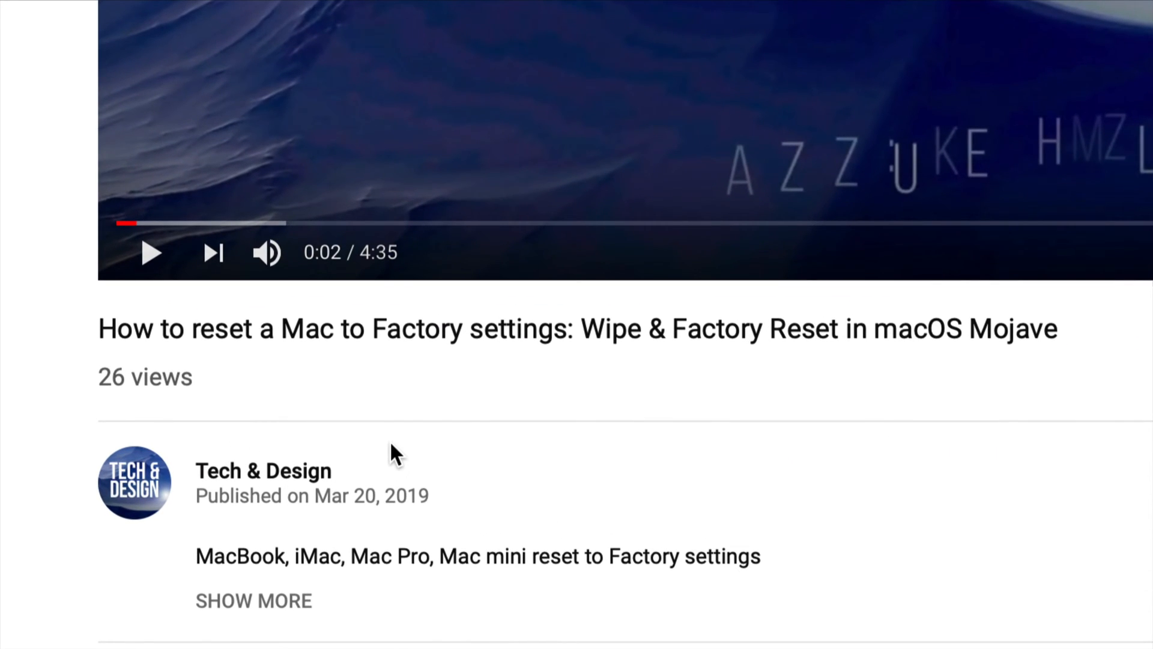
pyautogui.moveTo(577, 330)
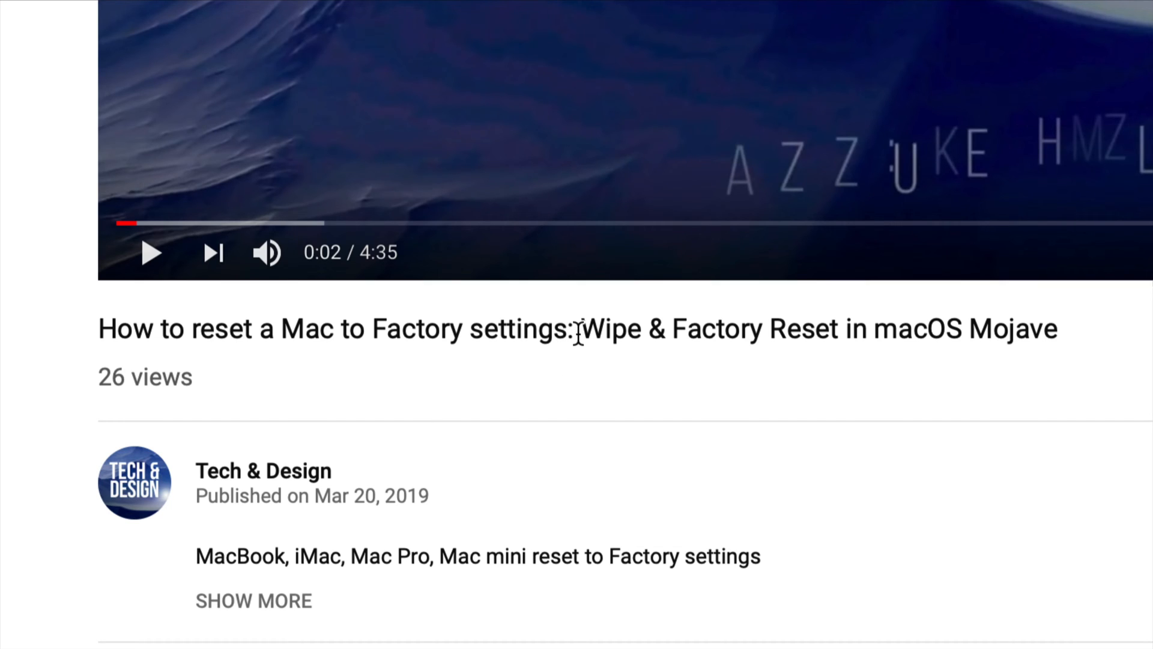